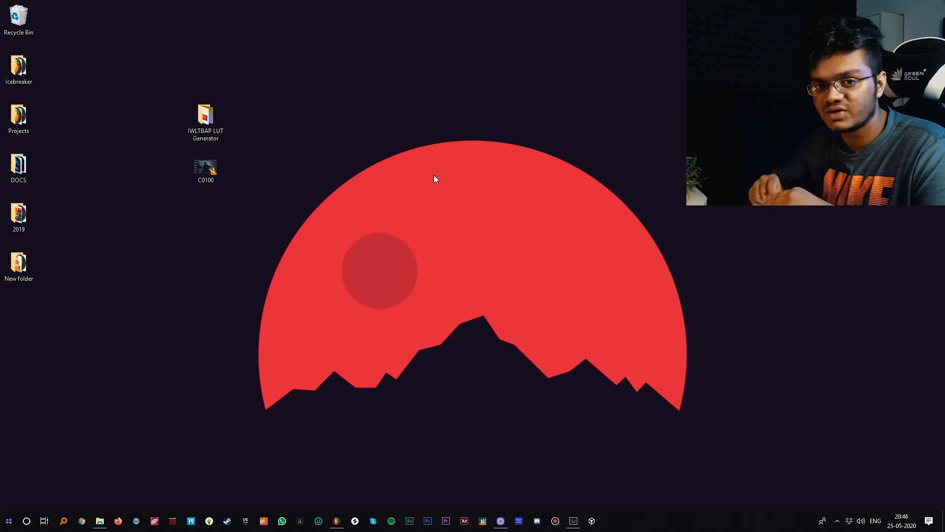
- Open the IWLTBAP LUT Generator folder from the desktop and select the C0100 video file
left_click_drag(205, 120, 318, 72)
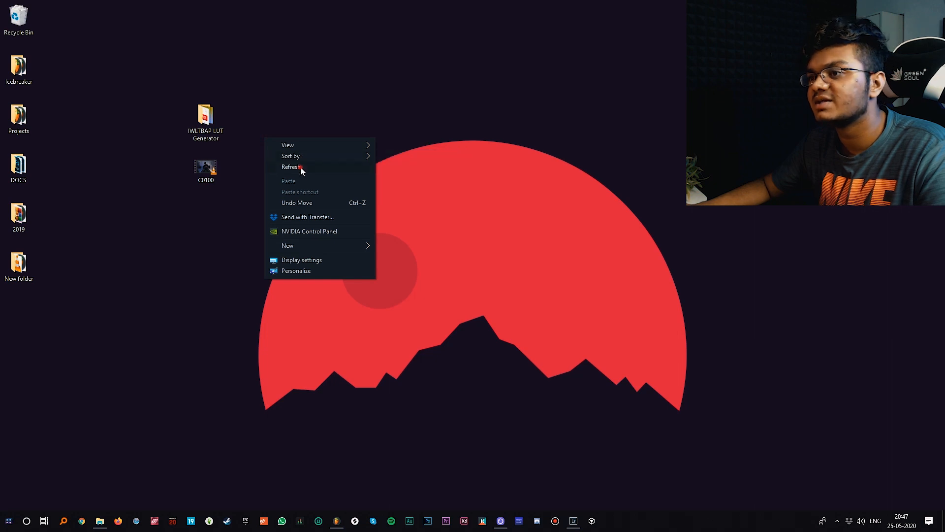
double_click(205, 118)
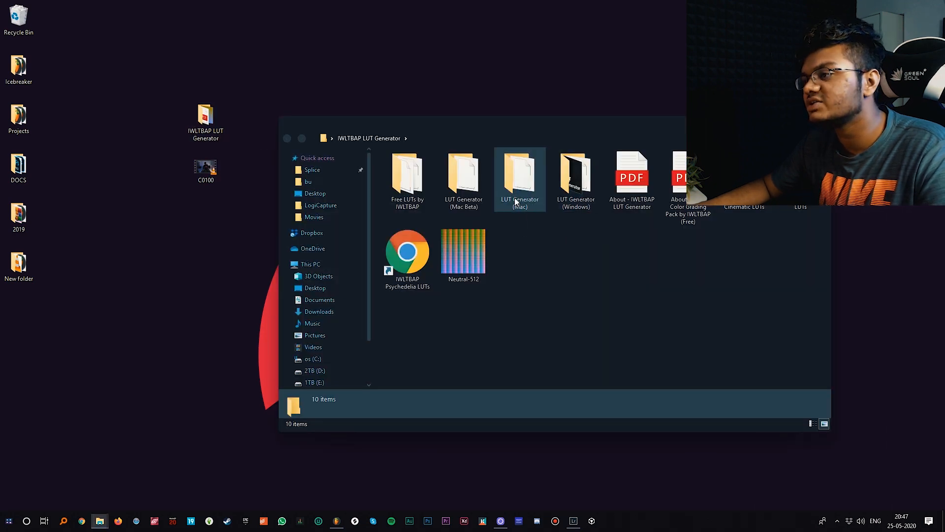
mouse_move(532, 226)
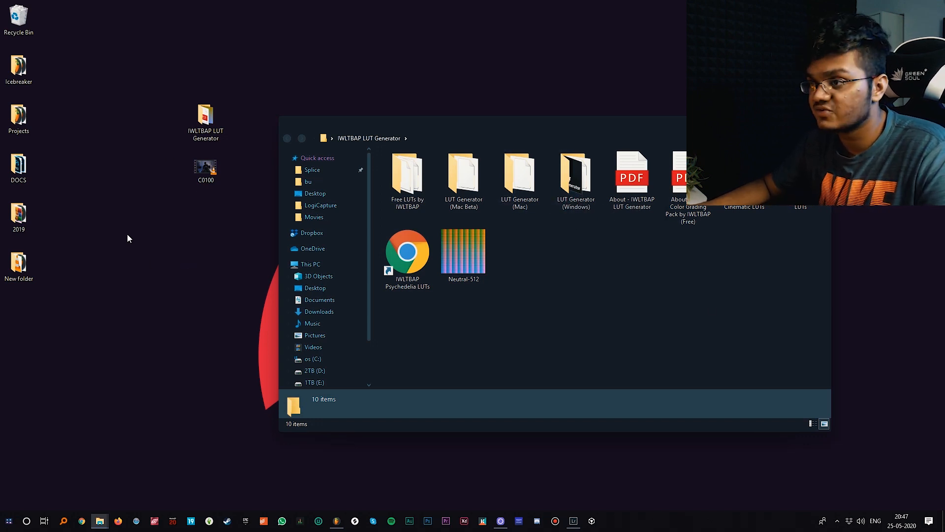
left_click(206, 167)
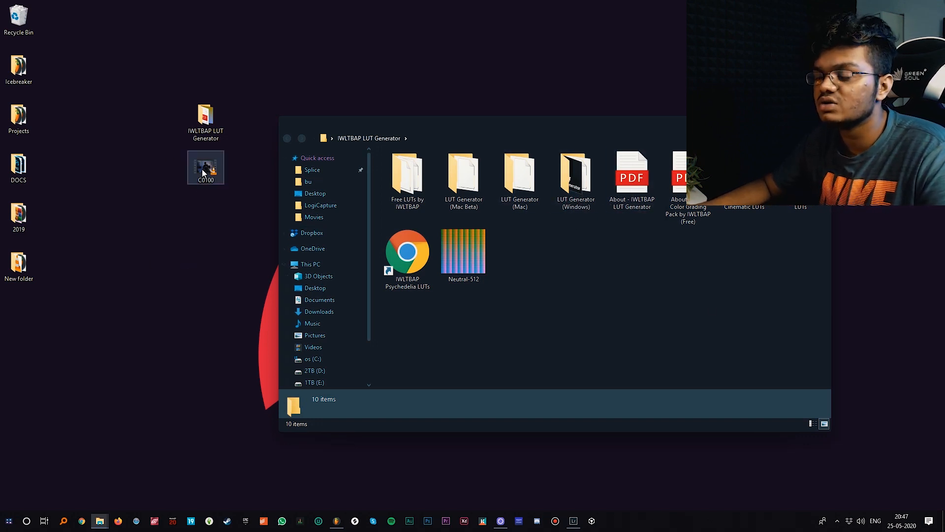
- Play C0100.MP4 in VLC, seek to the DJ shot and save a snapshot of that frame
double_click(205, 168)
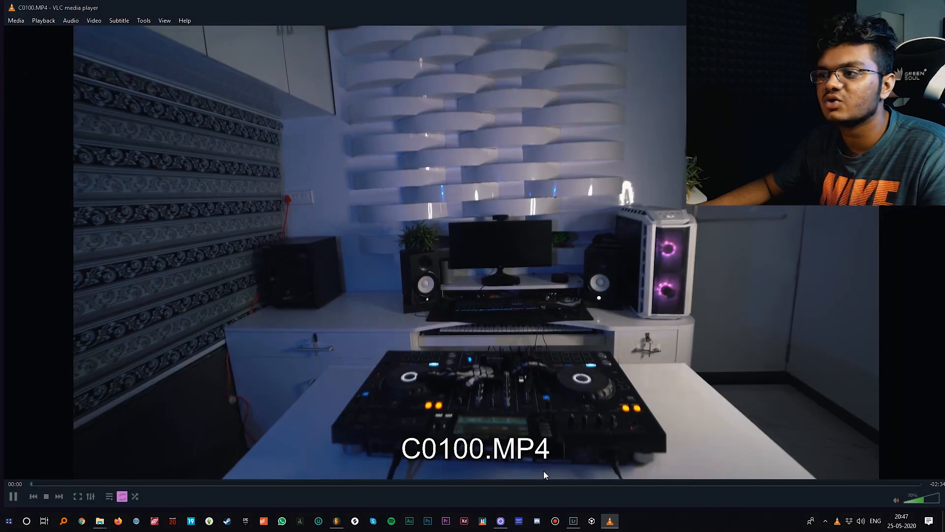
left_click(440, 483)
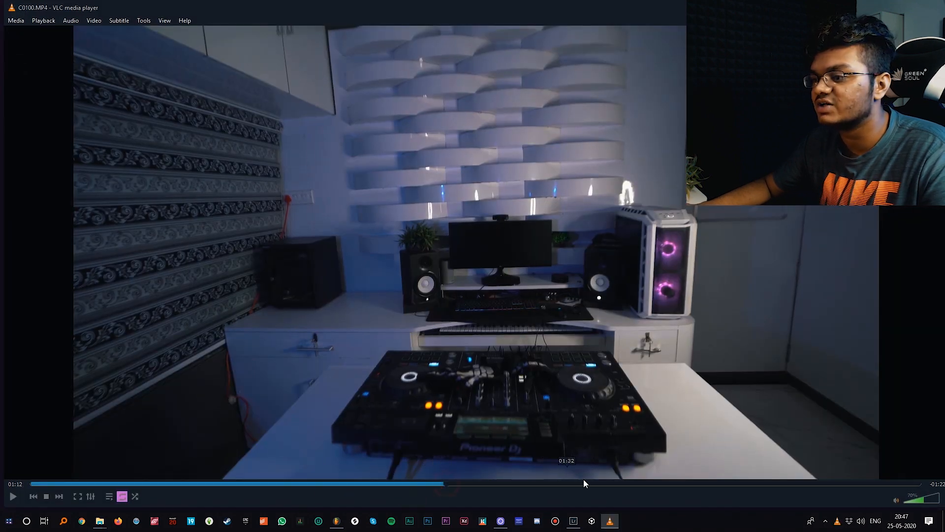
left_click(13, 495)
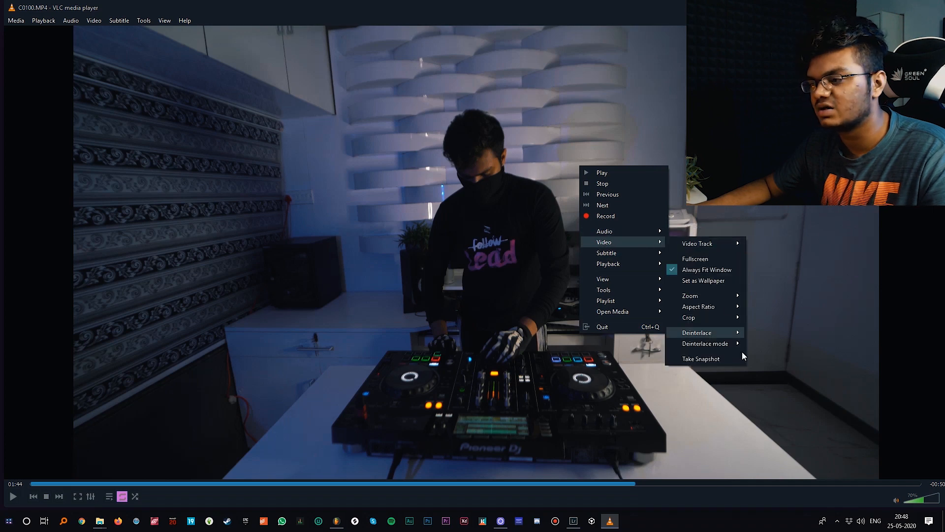
mouse_move(701, 358)
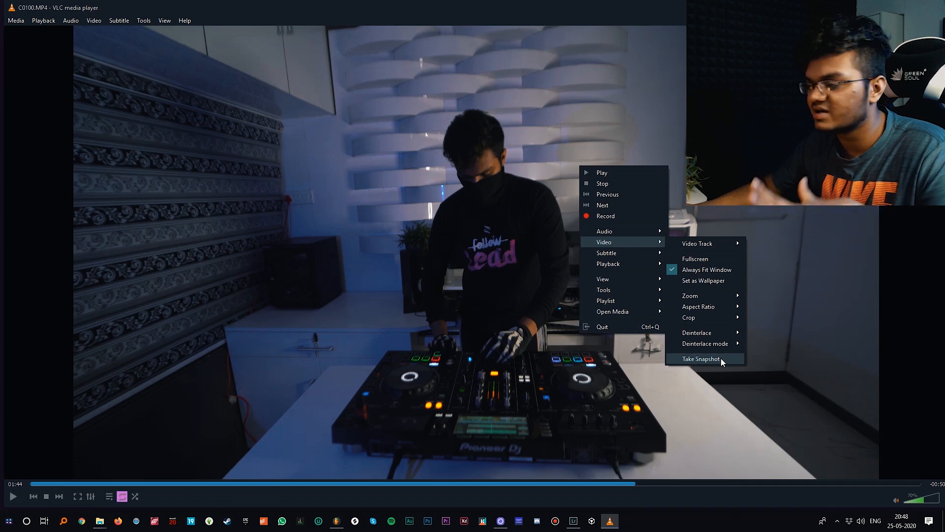
left_click(701, 359)
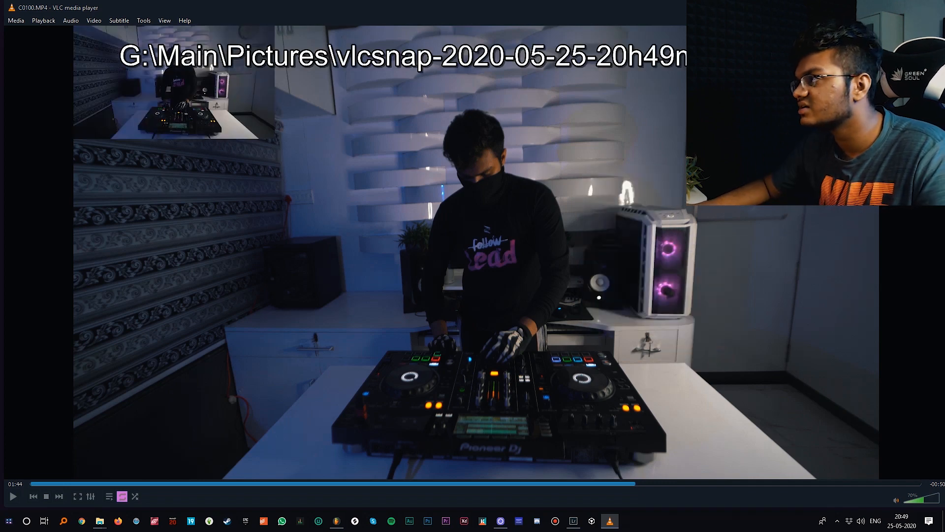
- Close VLC and import the vlcsnap DJ snapshot from the desktop into the Lightroom catalog
left_click(571, 520)
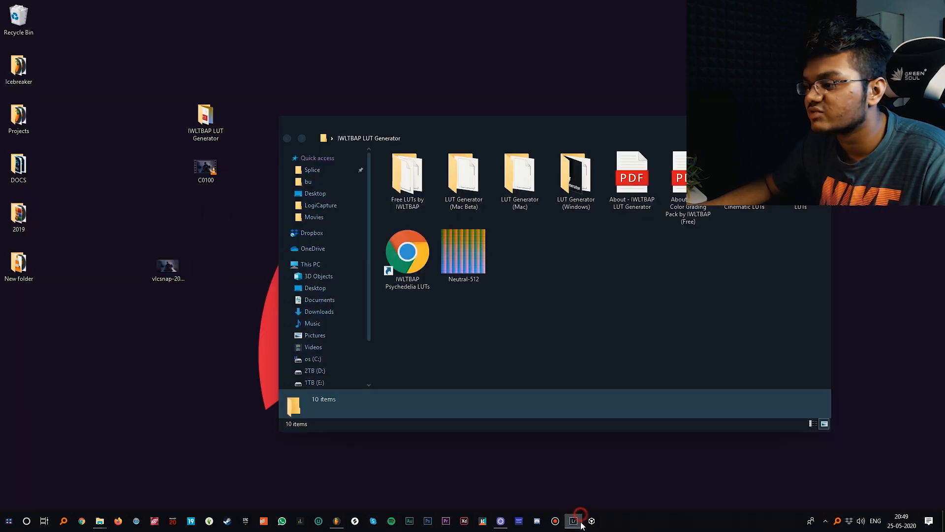
left_click(572, 520)
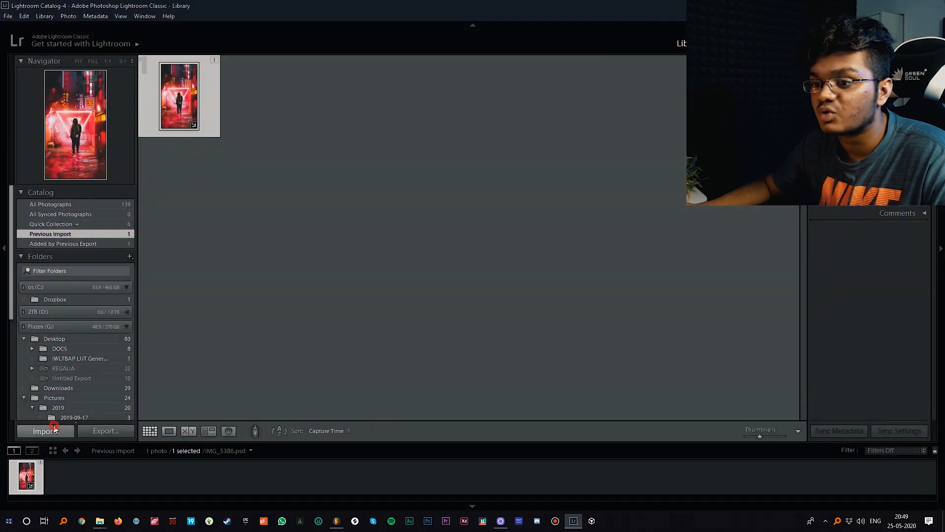
left_click(45, 430)
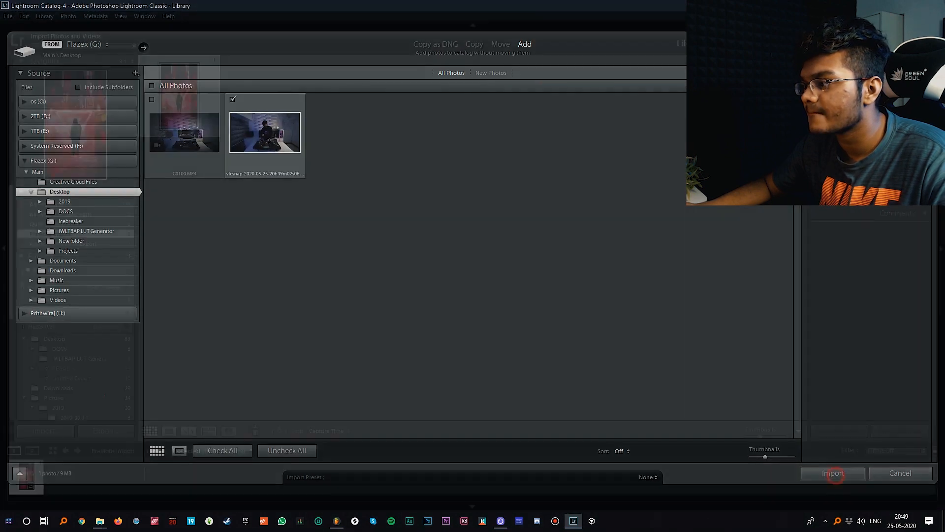
left_click(833, 473)
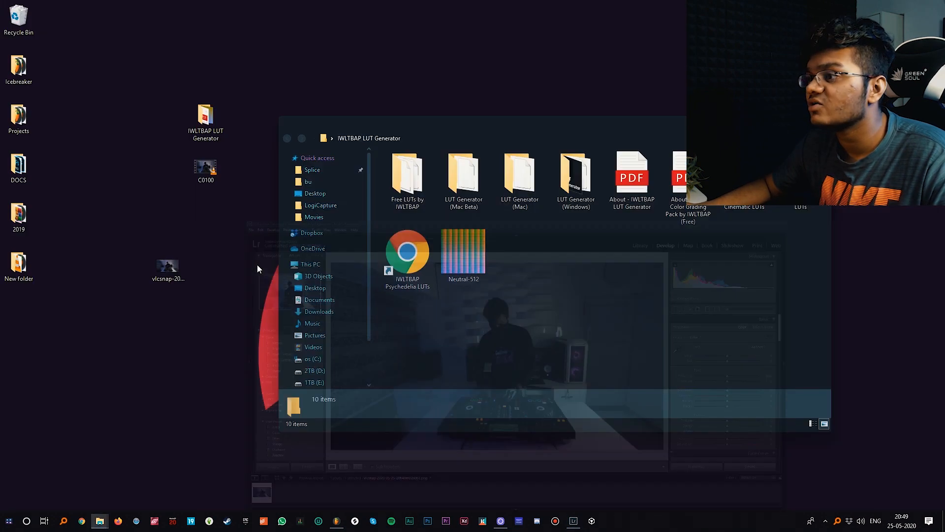
- Open the LUT Generator (Windows) folder and select the IWLTBAP LUT Generator application
left_click(574, 176)
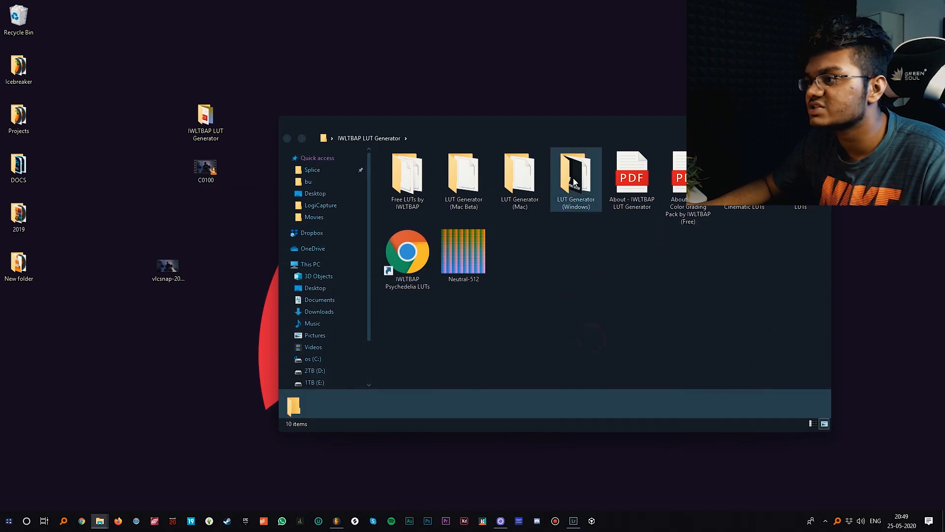
double_click(575, 175)
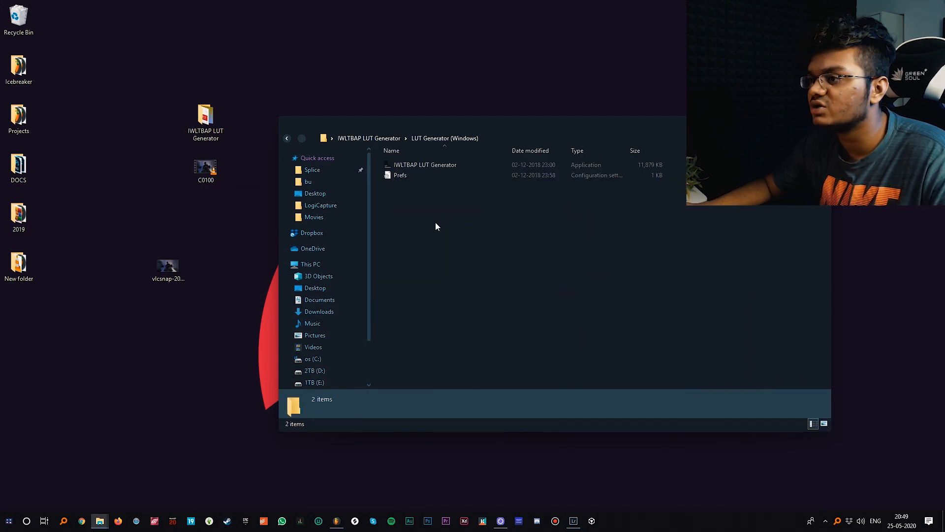
left_click(423, 164)
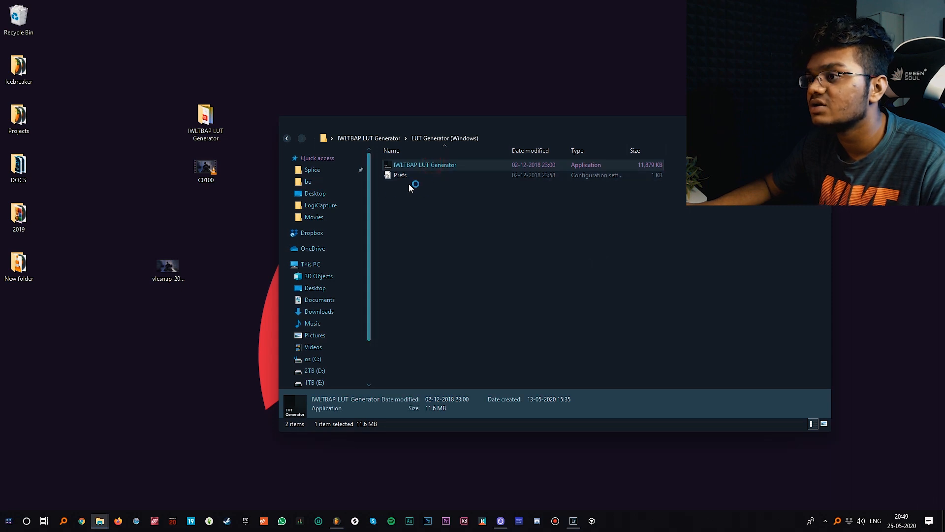
mouse_move(545, 168)
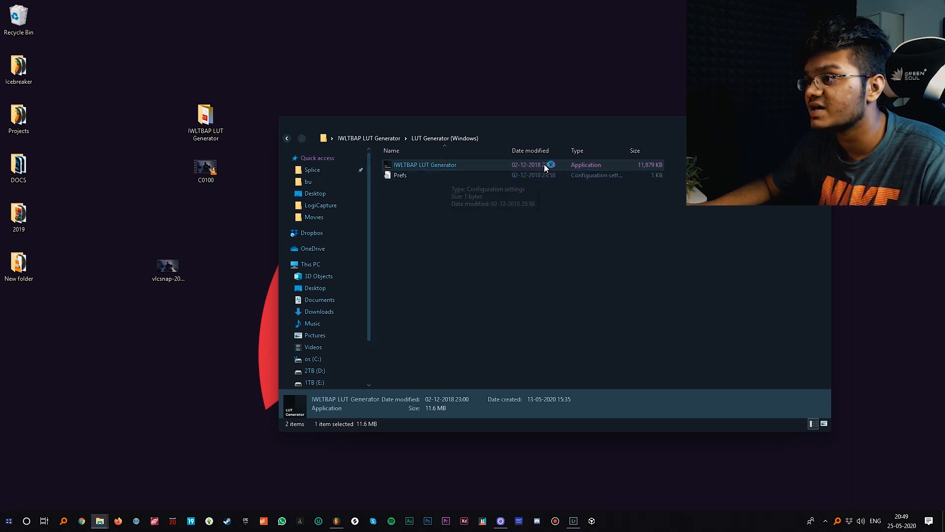
mouse_move(531, 167)
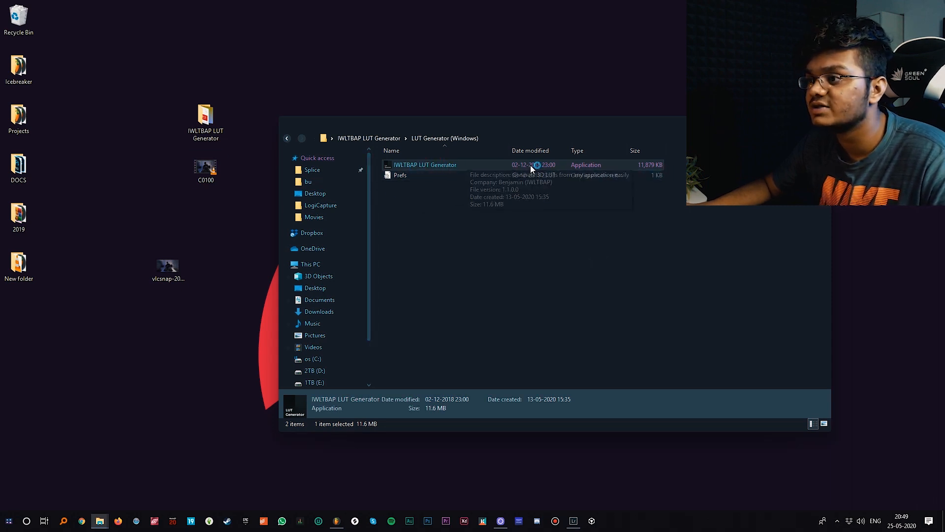
- Launch IWLTBAP LUT Generator and generate a neutral HALD image (Neutral-512) onto the desktop
double_click(424, 164)
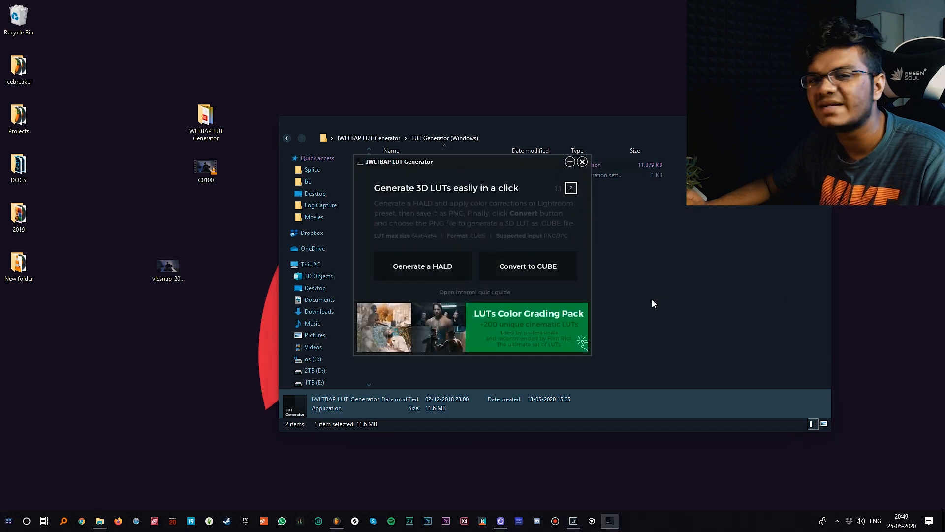
mouse_move(436, 275)
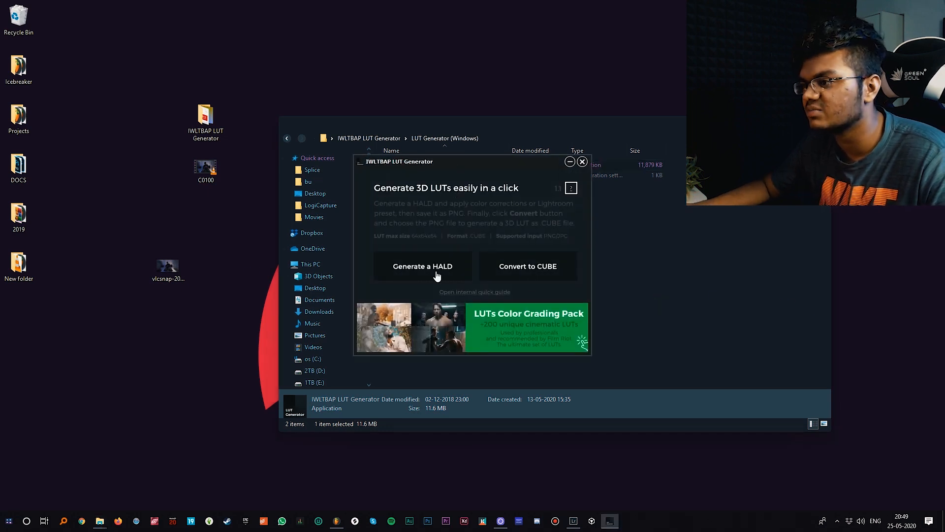
mouse_move(417, 286)
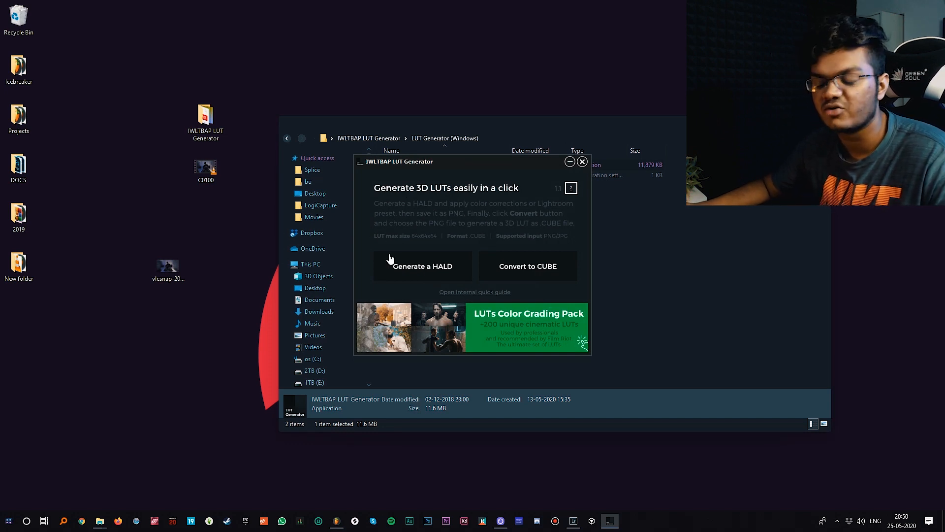
mouse_move(424, 279)
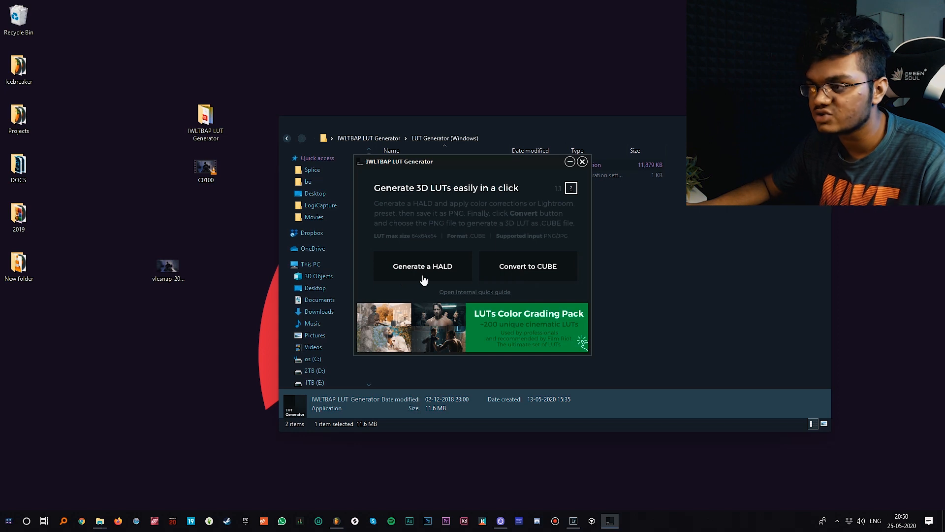
left_click(422, 266)
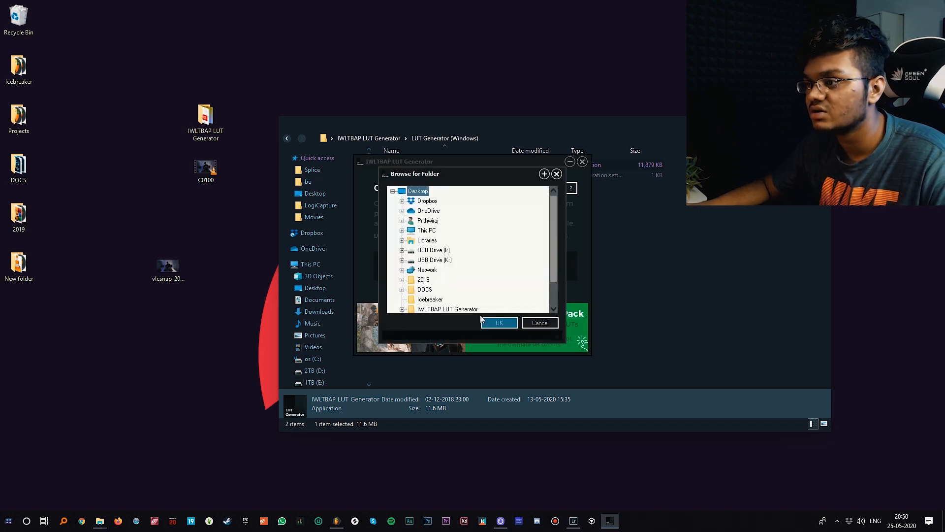
mouse_move(508, 332)
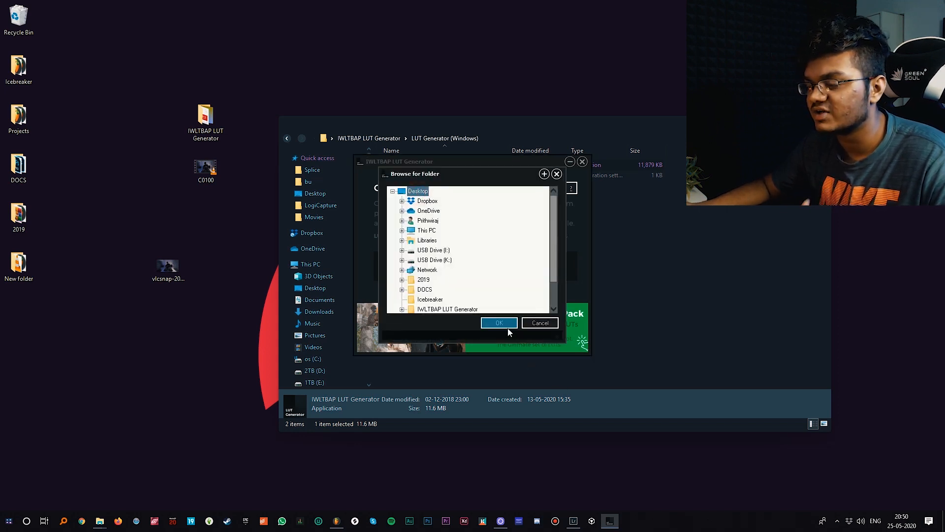
left_click(498, 323)
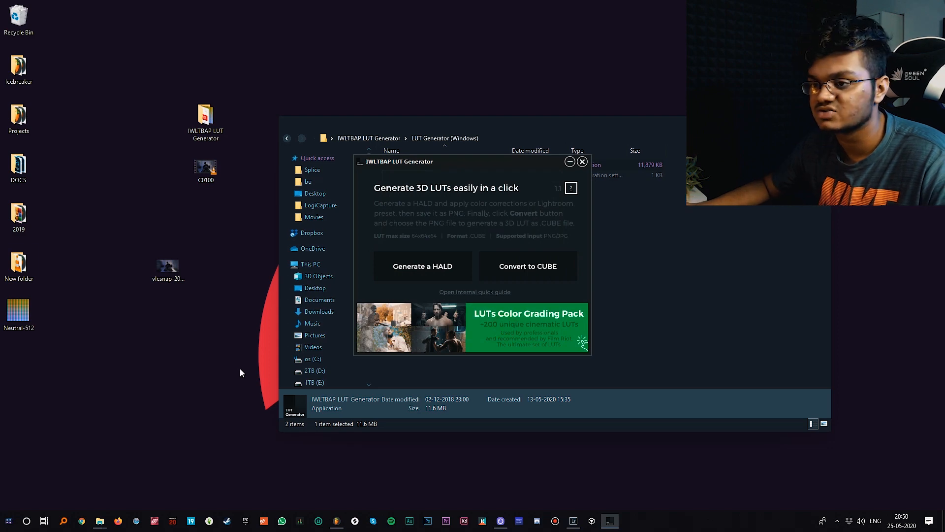
mouse_move(80, 368)
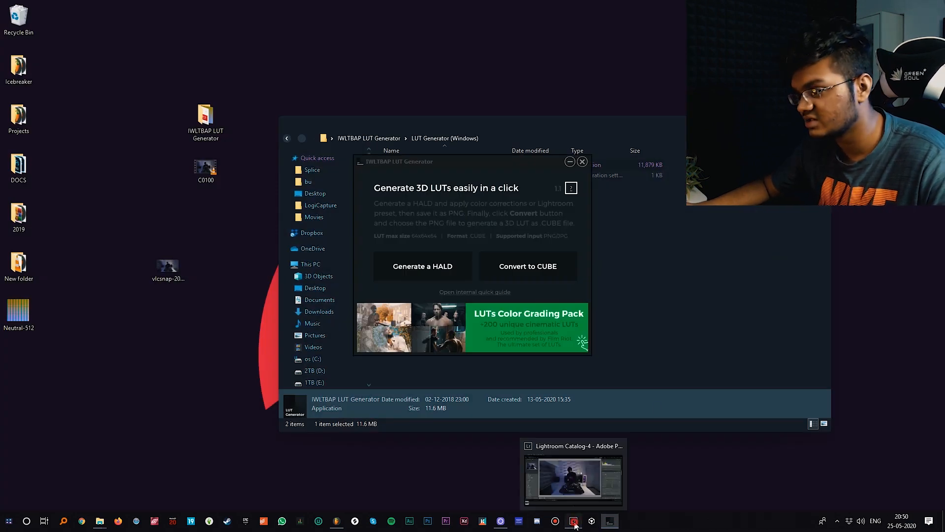
- Return to Lightroom, collapse the Color presets and apply the Mirage user preset to the DJ photo
left_click(573, 477)
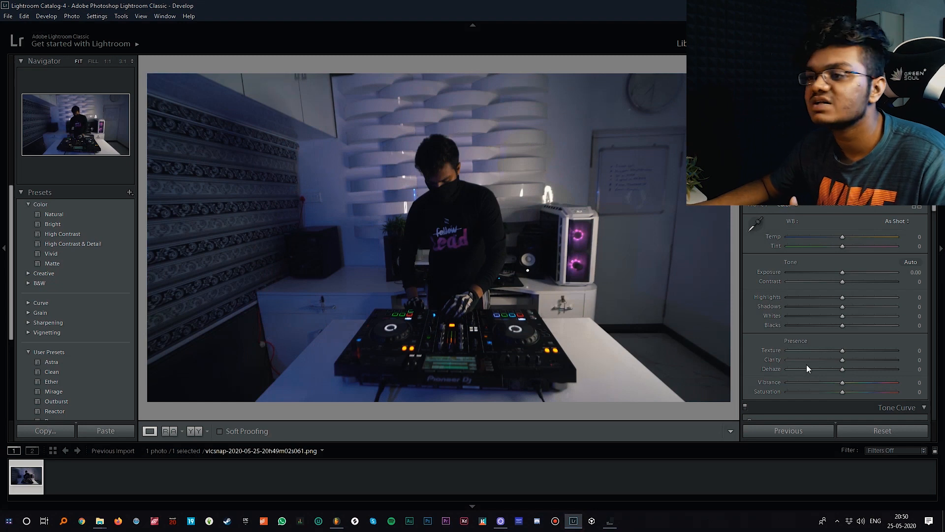
left_click(40, 204)
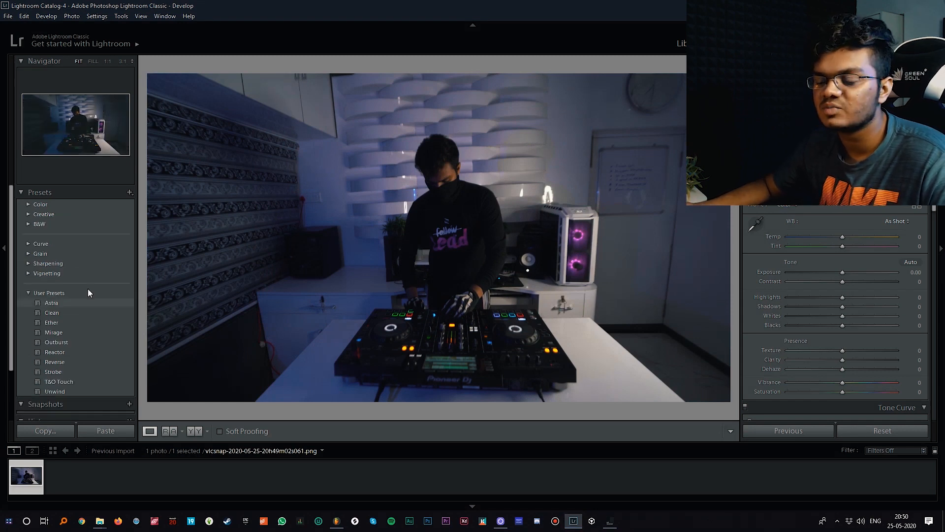
mouse_move(784, 276)
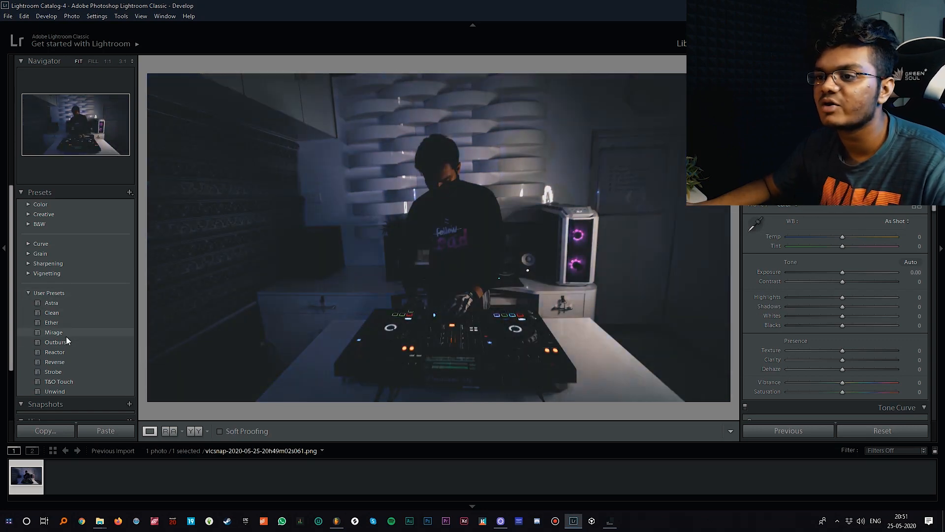
left_click(53, 332)
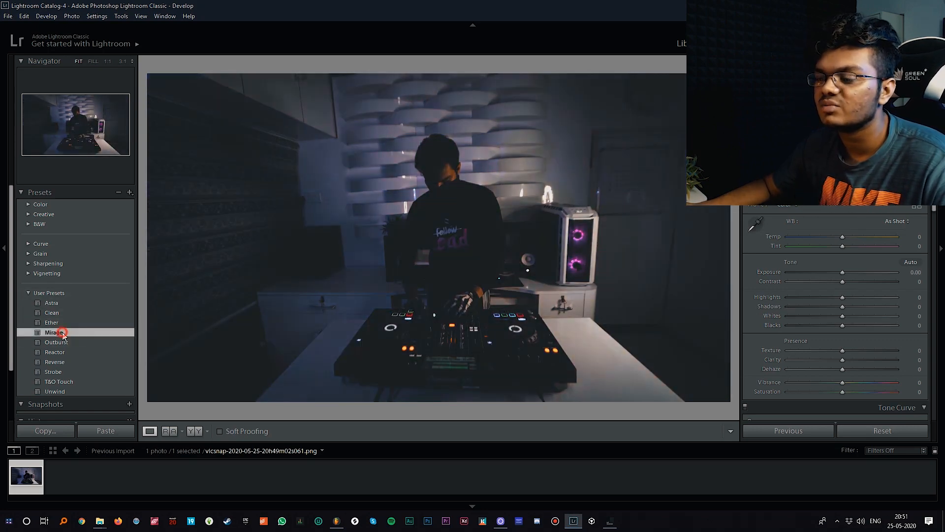
left_click(53, 332)
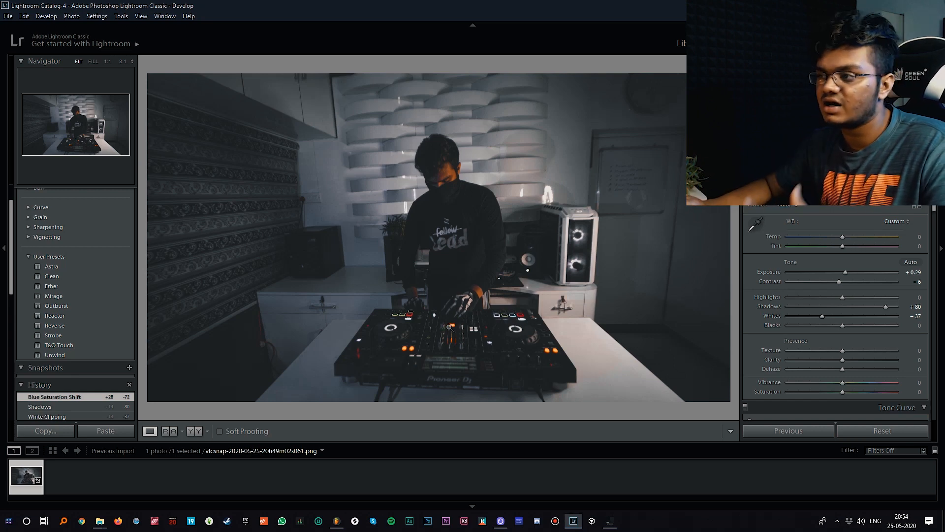
left_click(896, 407)
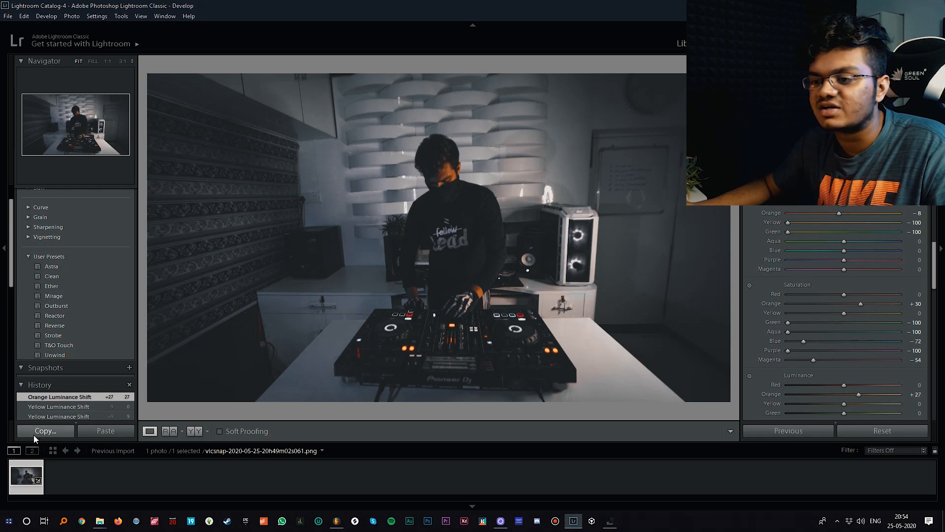
- Copy all the DJ photo's develop settings via Copy Settings
left_click(44, 430)
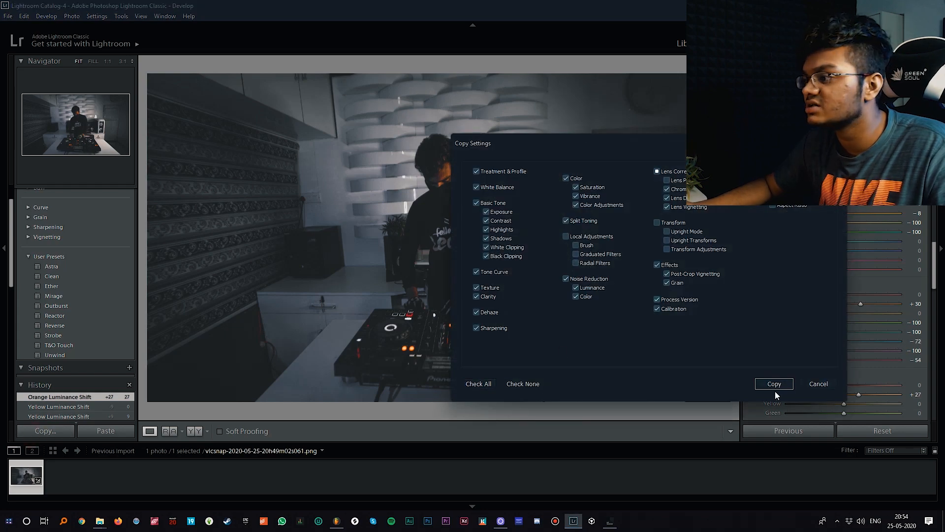
left_click(774, 383)
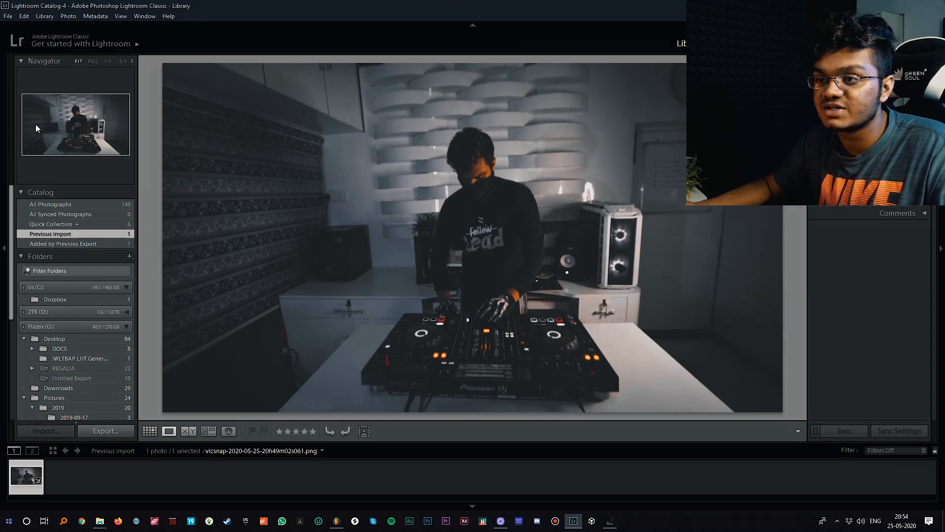
- Import the Neutral-512 HALD image from the desktop into the catalog
left_click(45, 430)
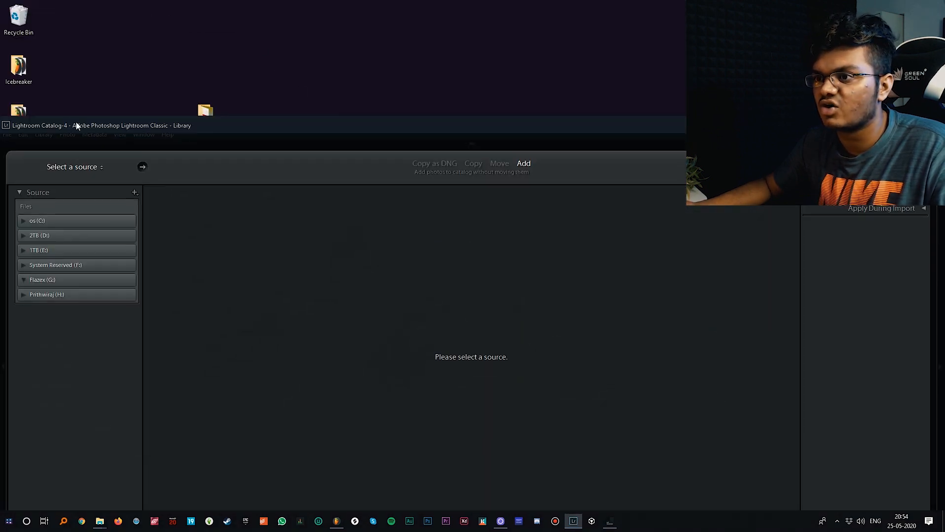
left_click(43, 279)
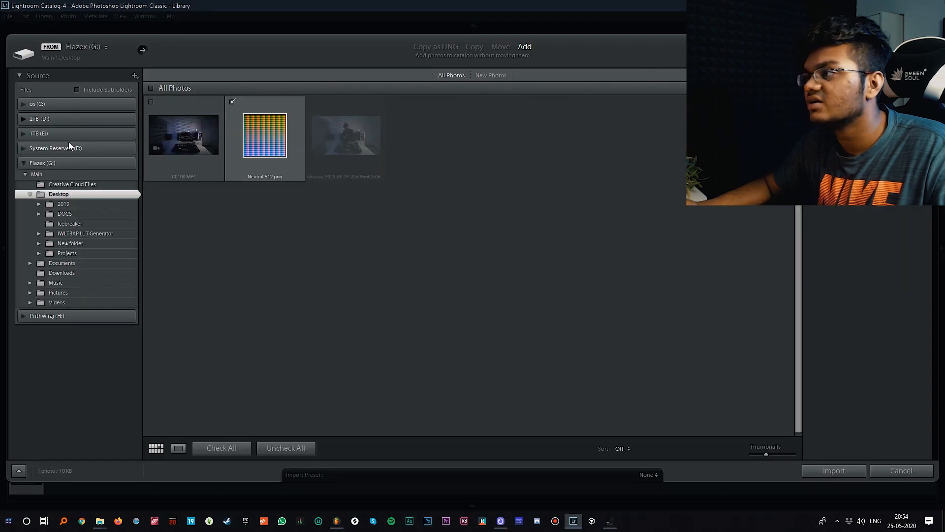
left_click(833, 470)
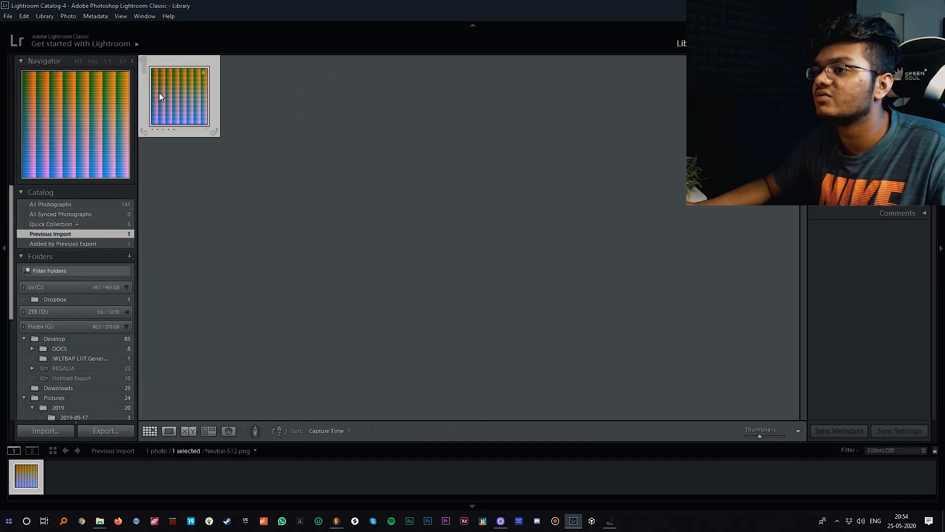
- Open Neutral-512 in Develop and paste the copied DJ grade onto it
double_click(179, 96)
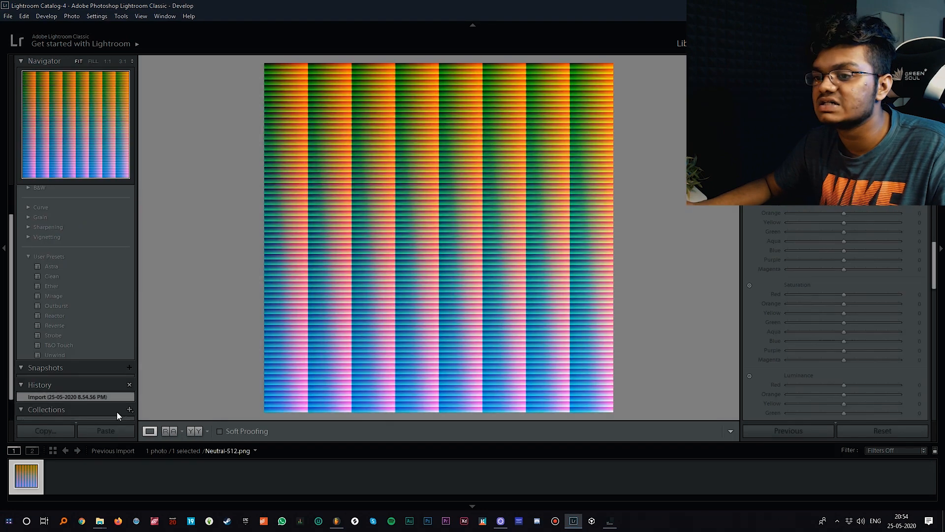
left_click(105, 430)
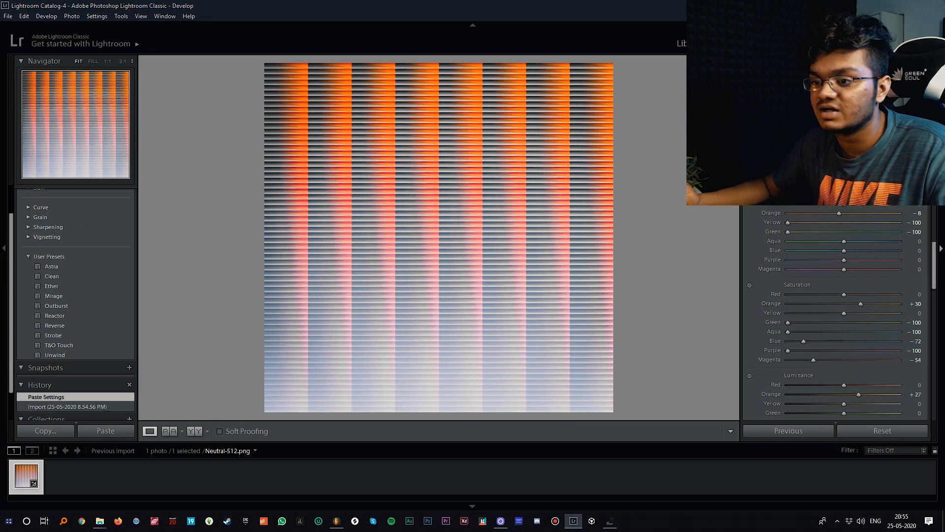
left_click(8, 17)
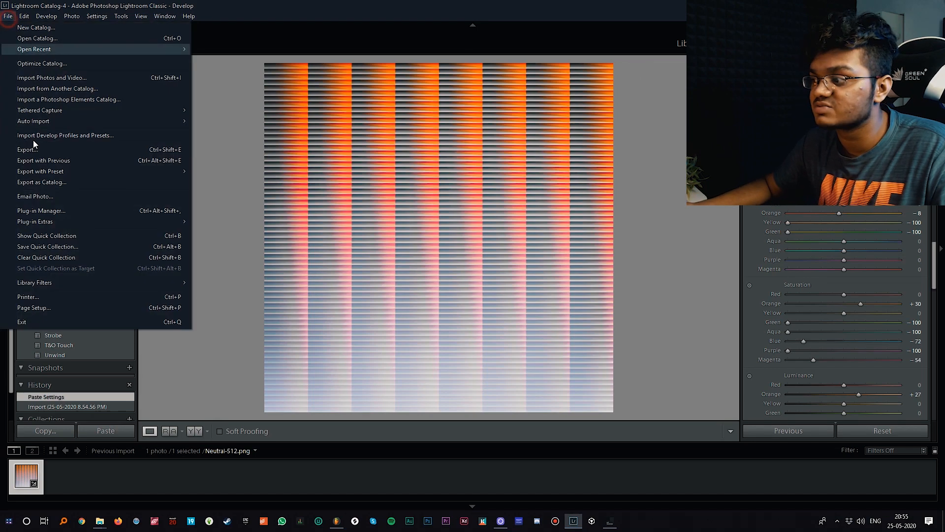
- Export the graded HALD image to the desktop with the custom file name 'mirage'
left_click(26, 149)
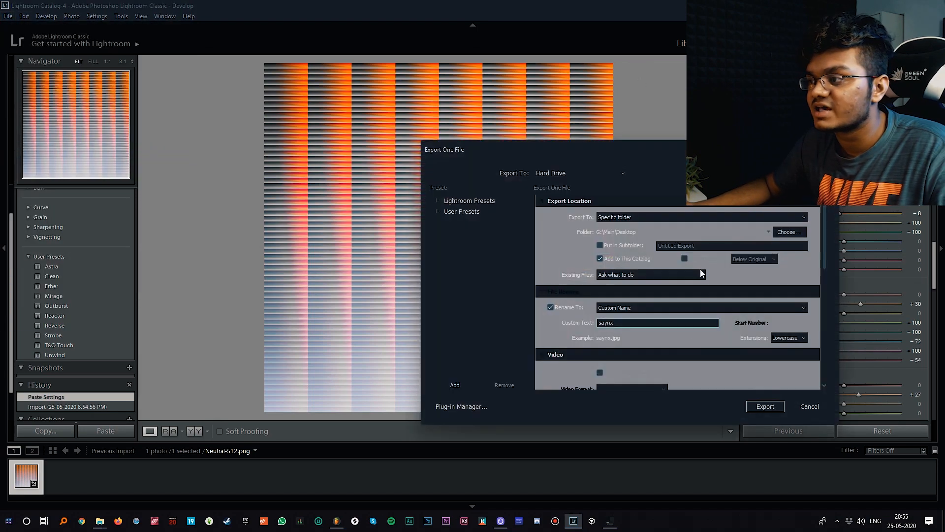
triple_click(657, 321)
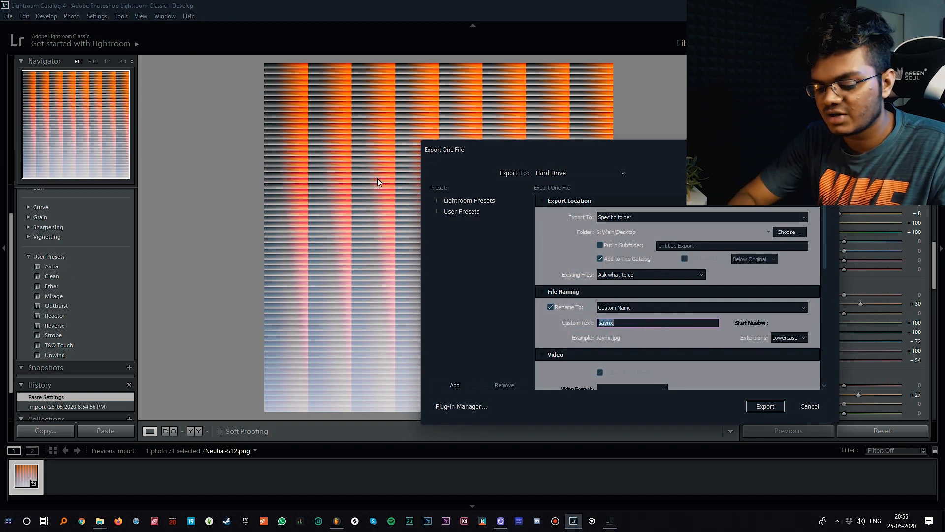
type("mirag")
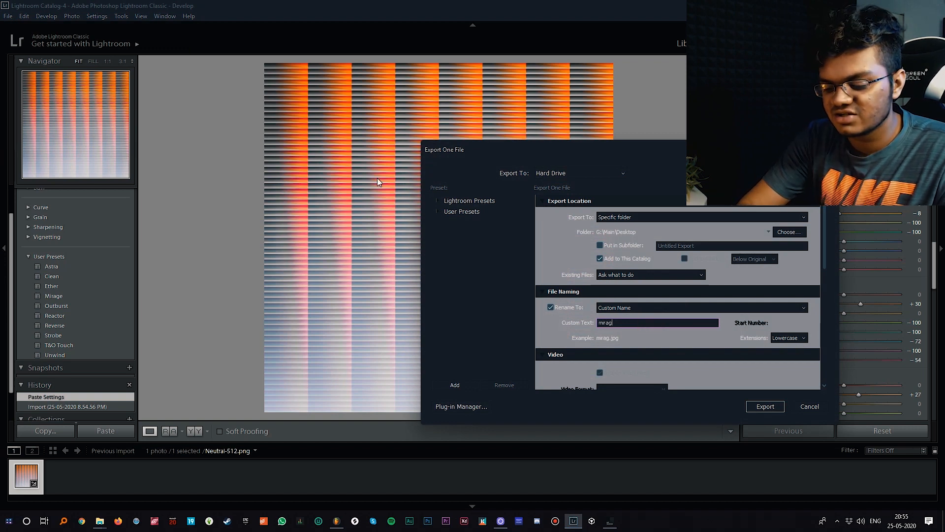
left_click(764, 405)
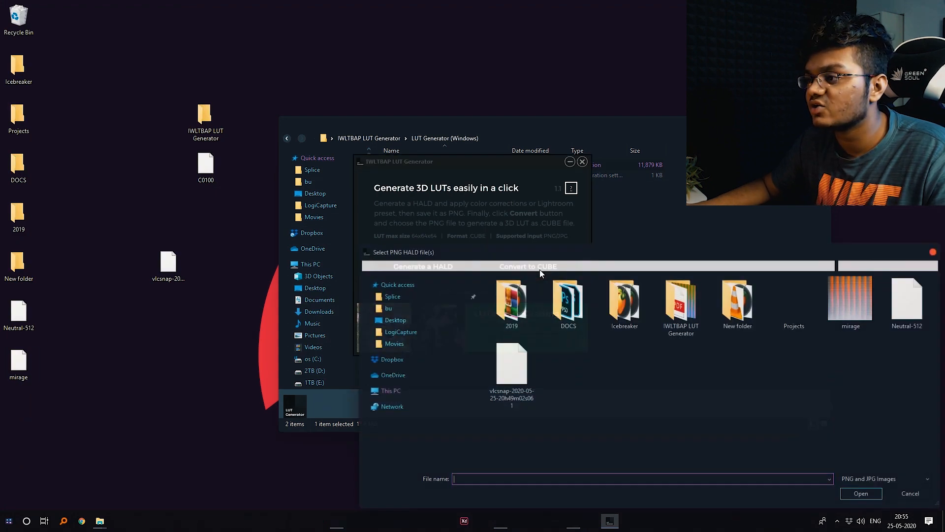
- Convert the mirage HALD image from the desktop into a mirage.cube LUT and confirm completion
left_click(395, 319)
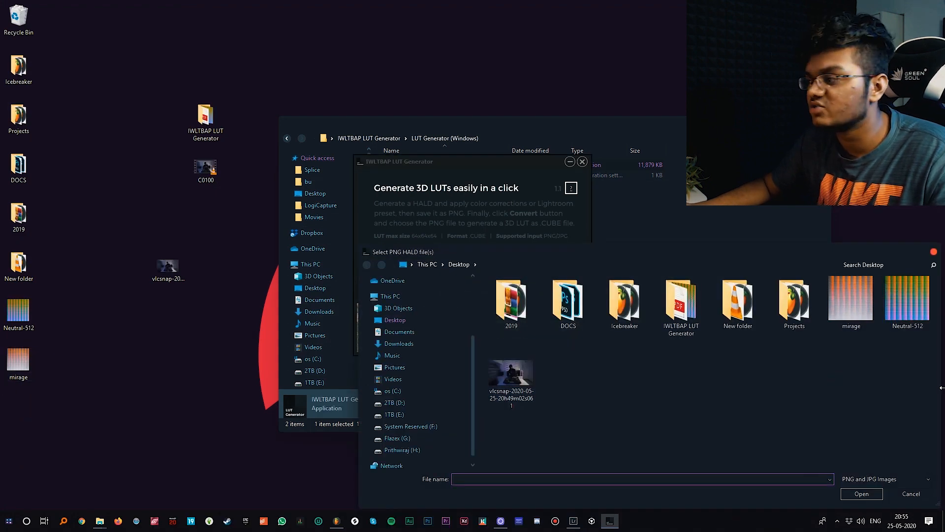
left_click(850, 301)
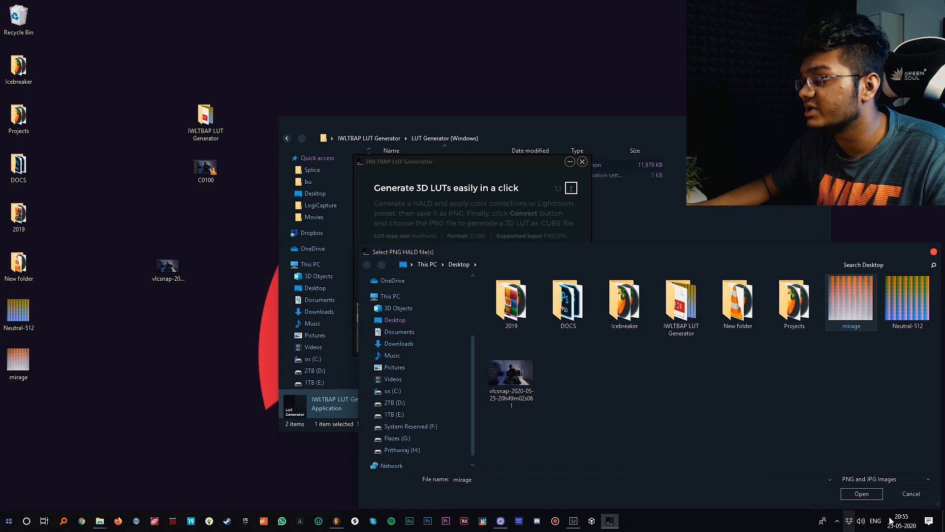
left_click(860, 493)
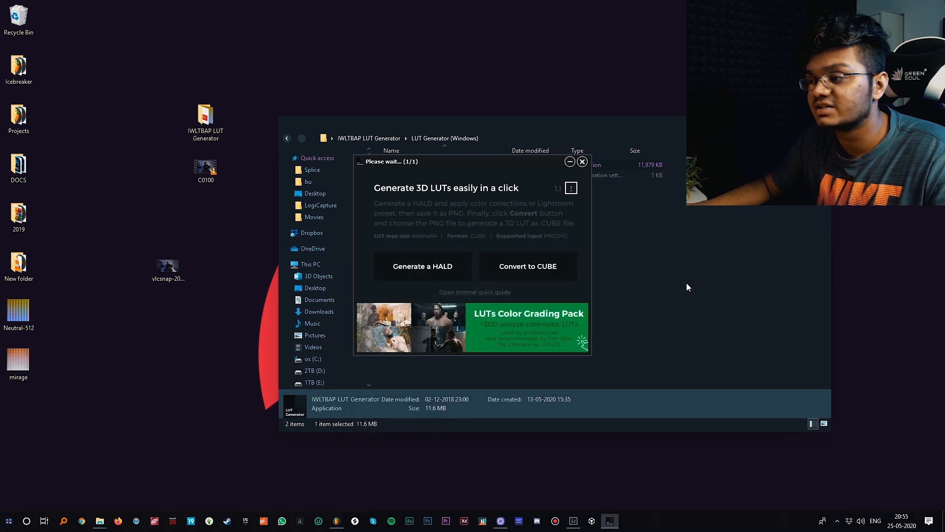
mouse_move(553, 286)
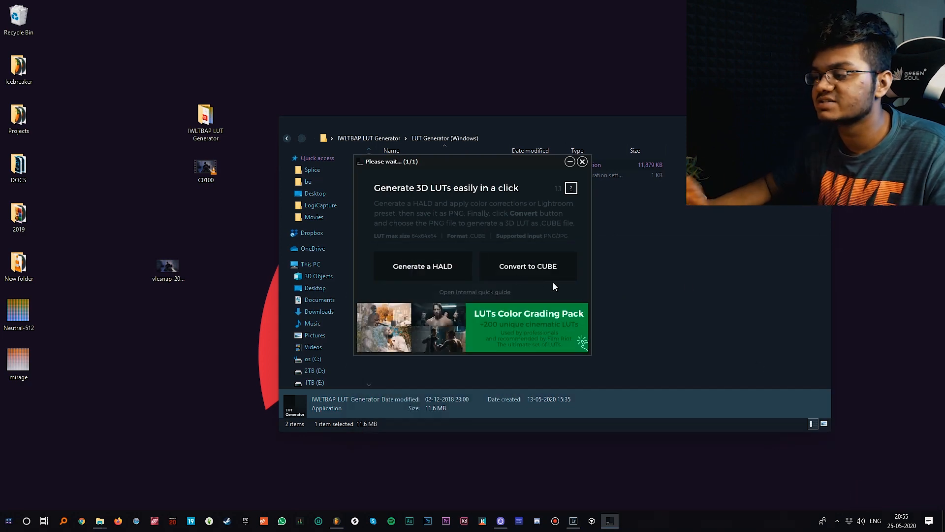
mouse_move(495, 231)
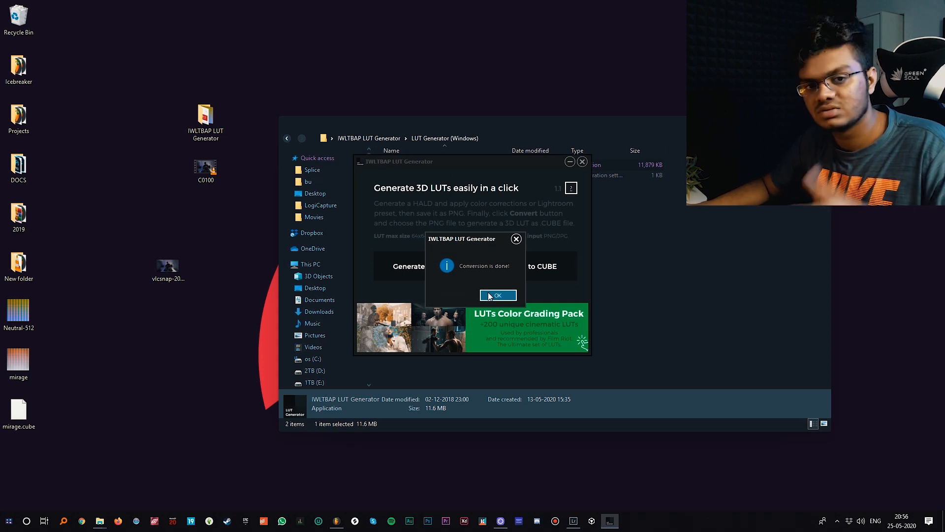
left_click(497, 294)
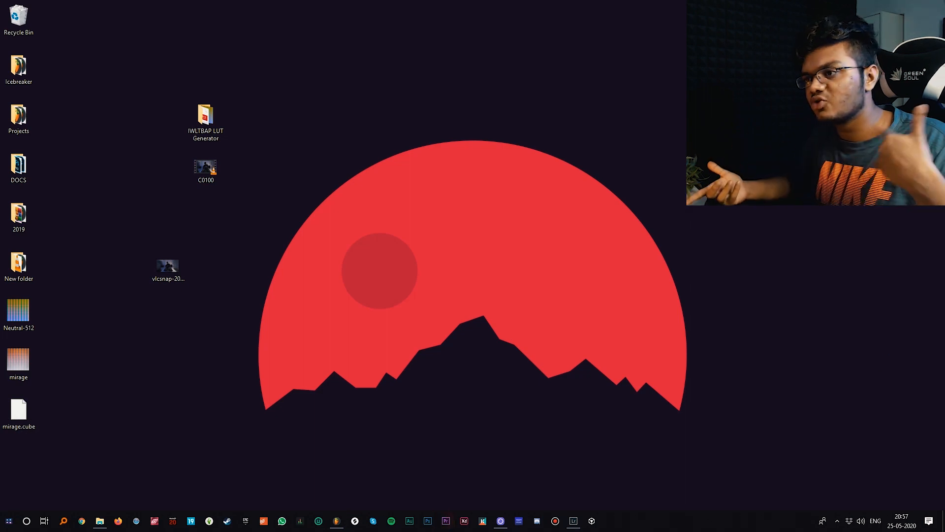
- Switch from the desktop back to the open Premiere Pro project
left_click(445, 520)
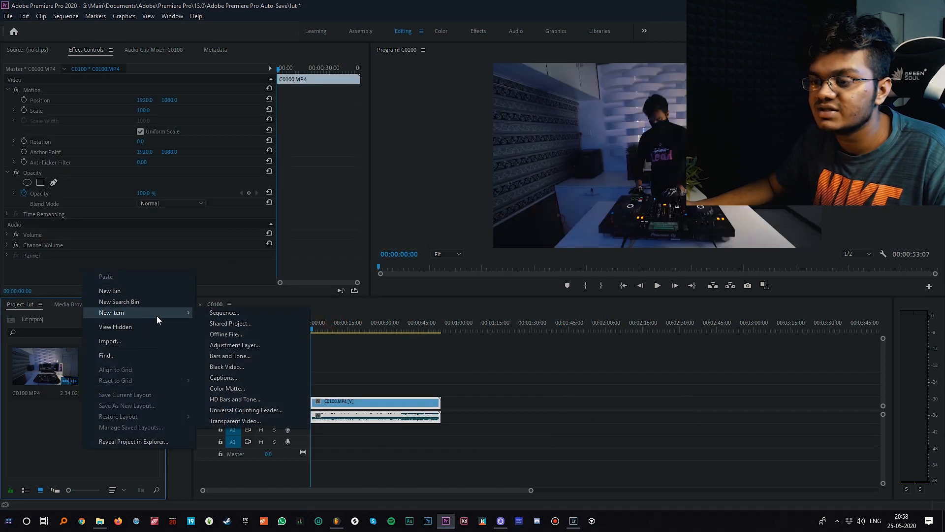
- Create an adjustment layer with default video settings and move to the Color workspace
left_click(234, 344)
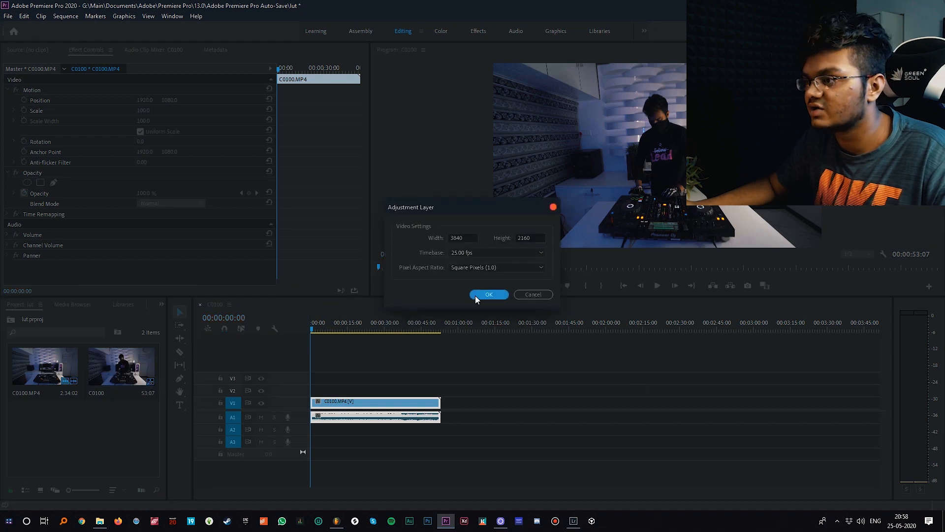
left_click(488, 294)
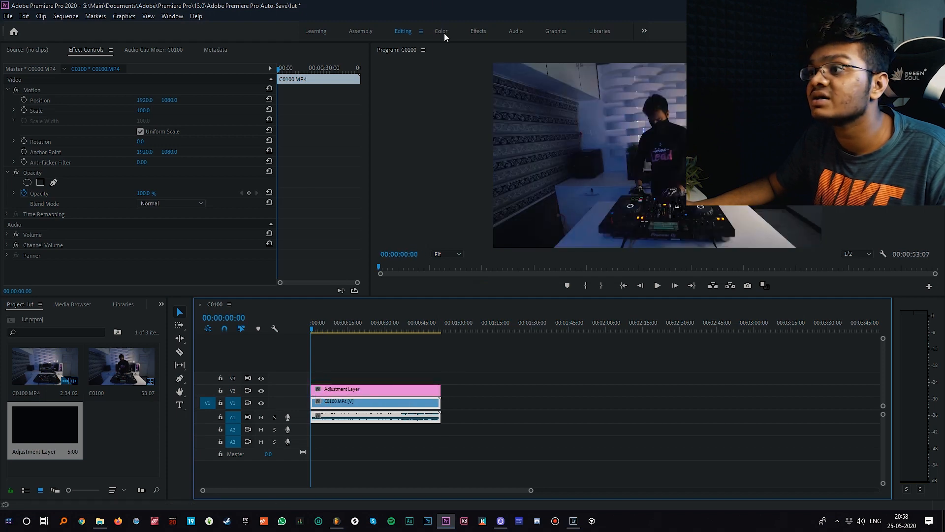
left_click(441, 31)
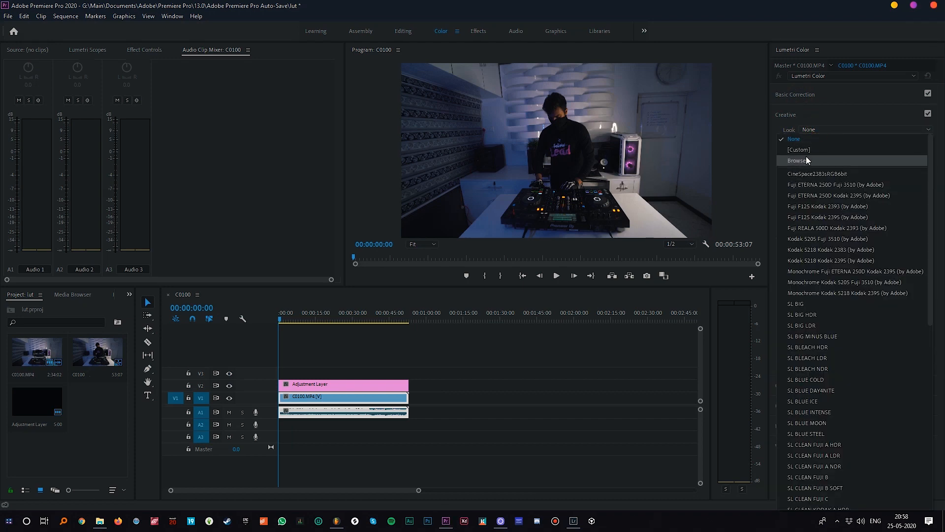
- Browse from the Lumetri Creative Look dropdown and select mirage.cube on the Desktop
left_click(797, 160)
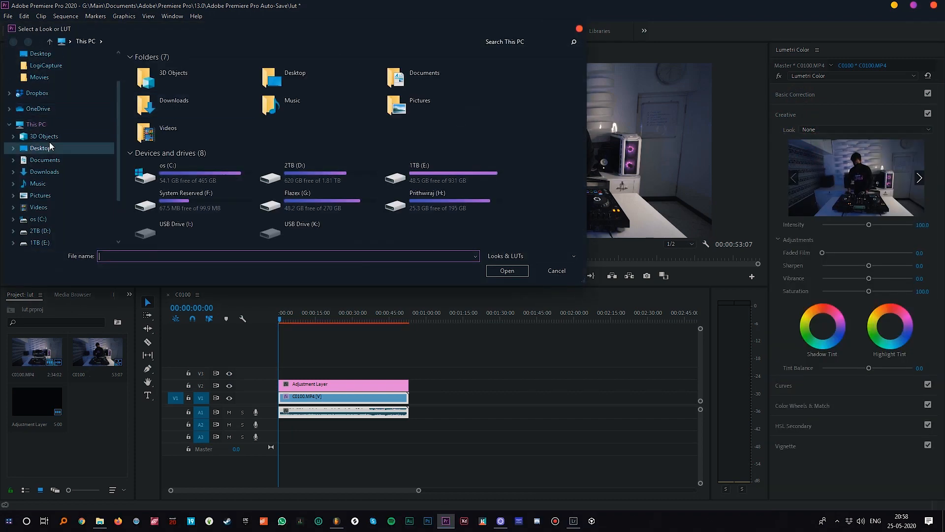
scroll("up", 3)
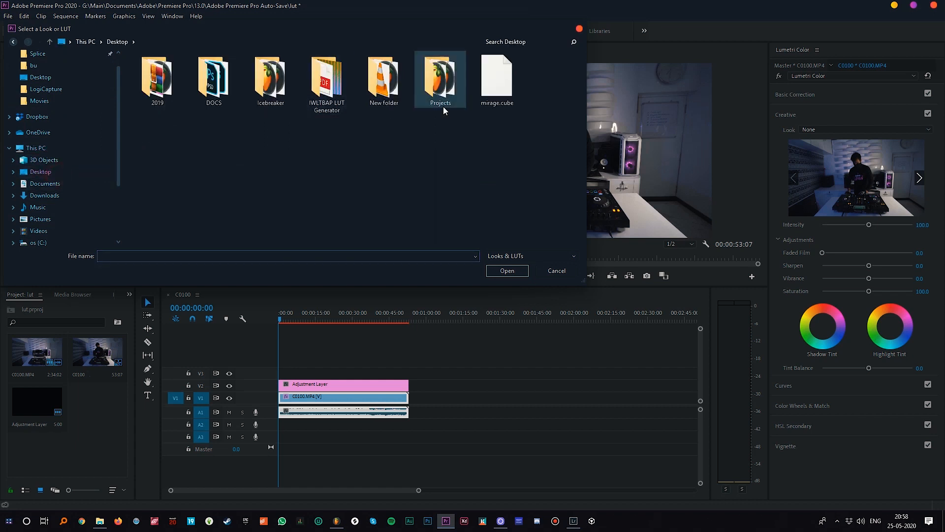
left_click(496, 78)
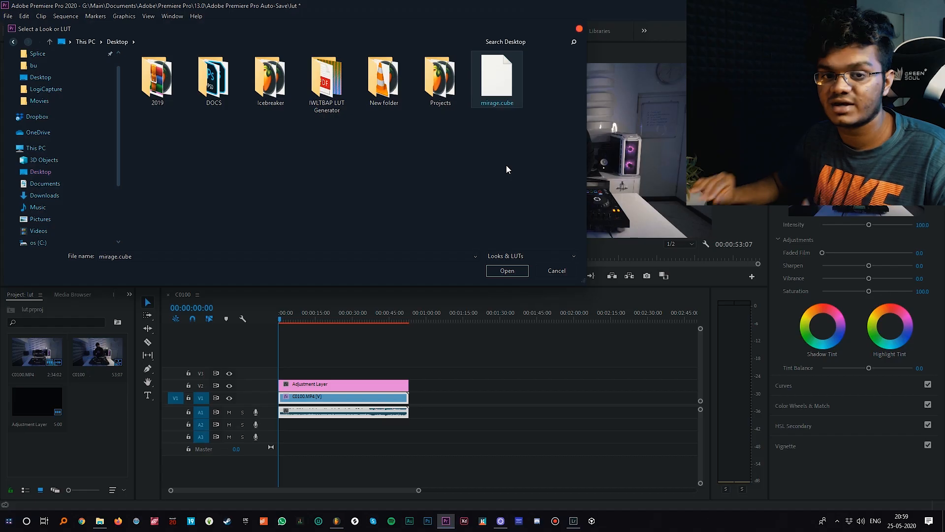
mouse_move(412, 309)
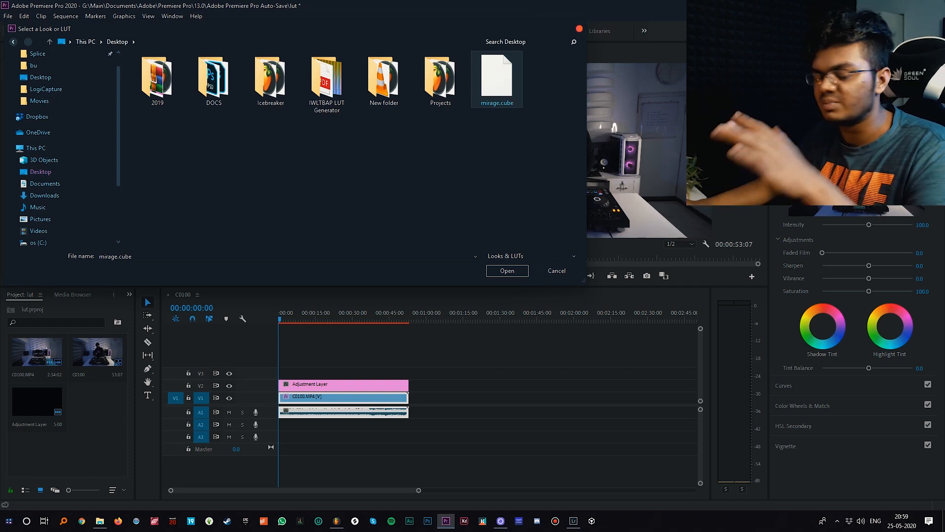
- Load mirage.cube as the adjustment layer's creative look, grading the C0100 clip
left_click(506, 270)
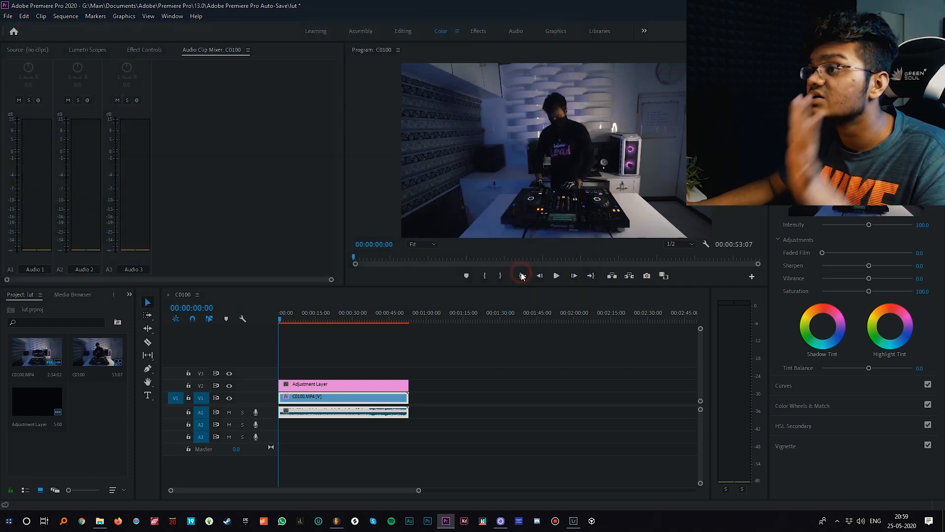
mouse_move(578, 219)
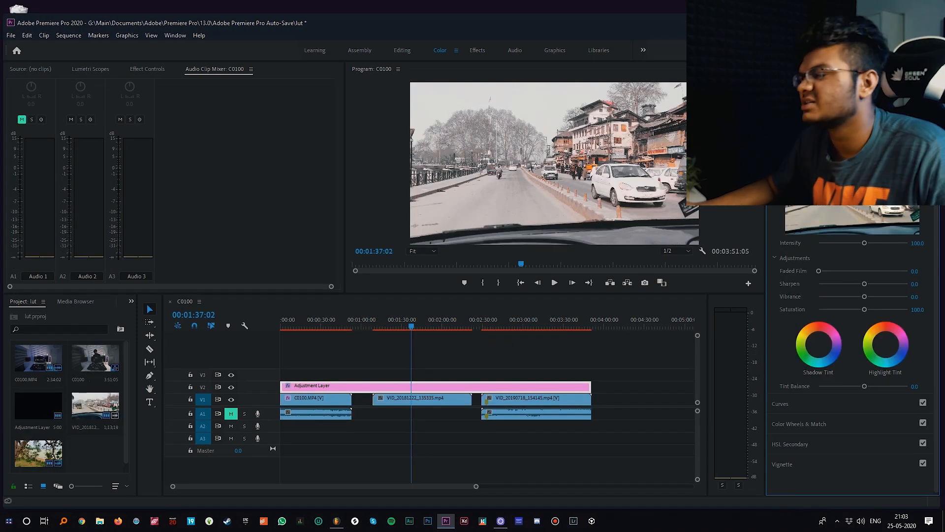
- Move the playhead to the third clip to preview the graded tree-and-sea shot
scroll("up", 3)
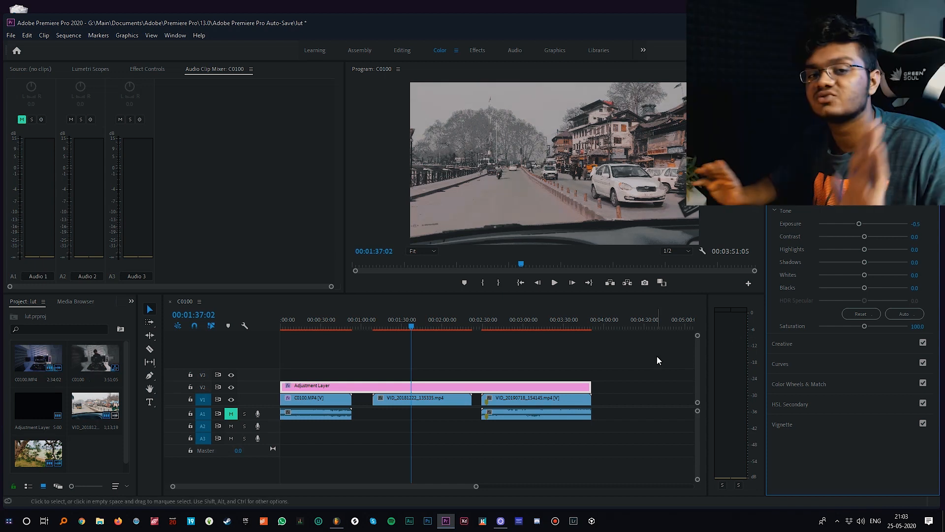
left_click(508, 321)
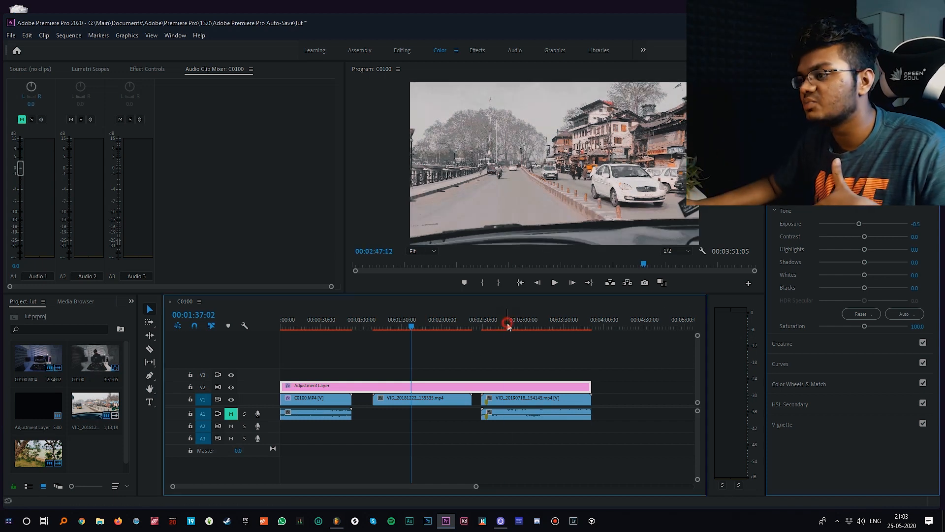
left_click(505, 319)
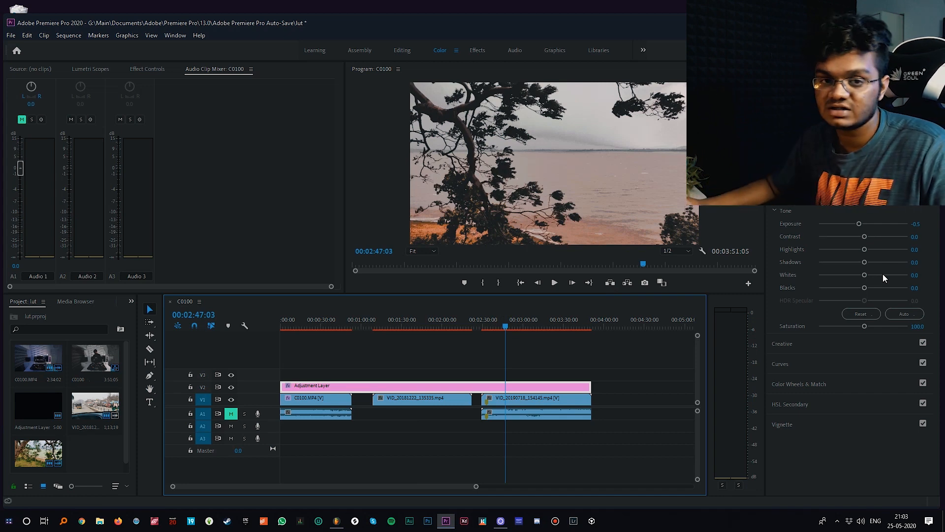
mouse_move(880, 267)
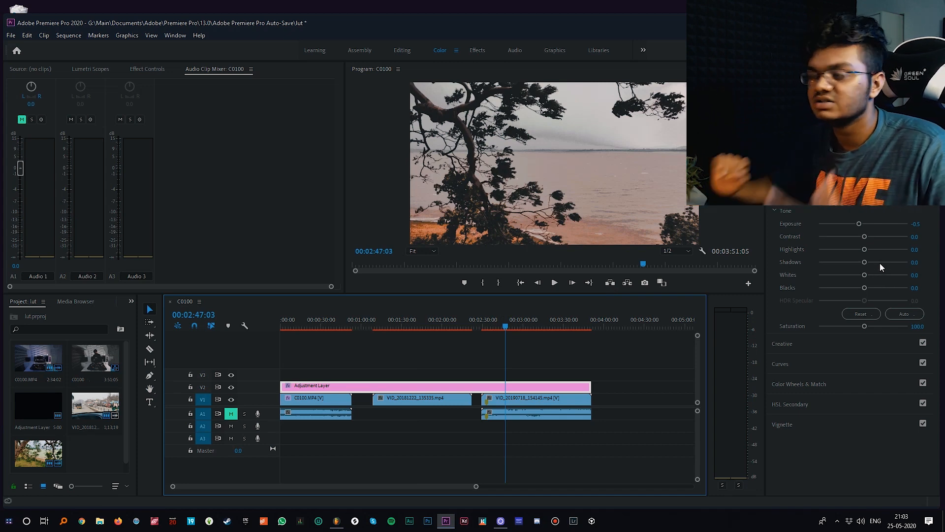